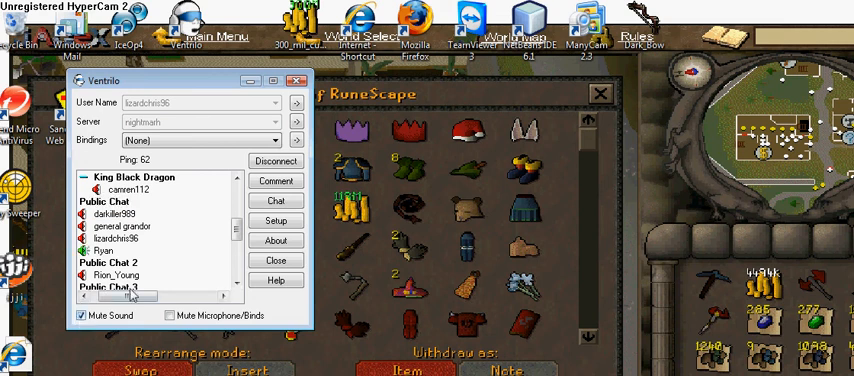
Scroll up and down through the Ventrilo channel member list.
left_click(299, 80)
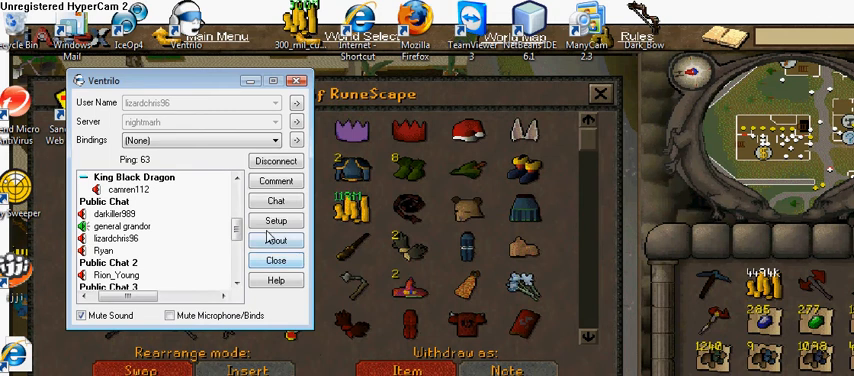
scroll("up", 3)
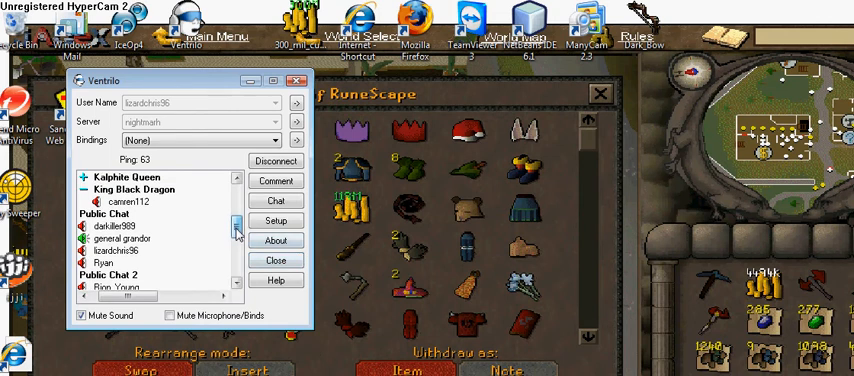
scroll("up", 3)
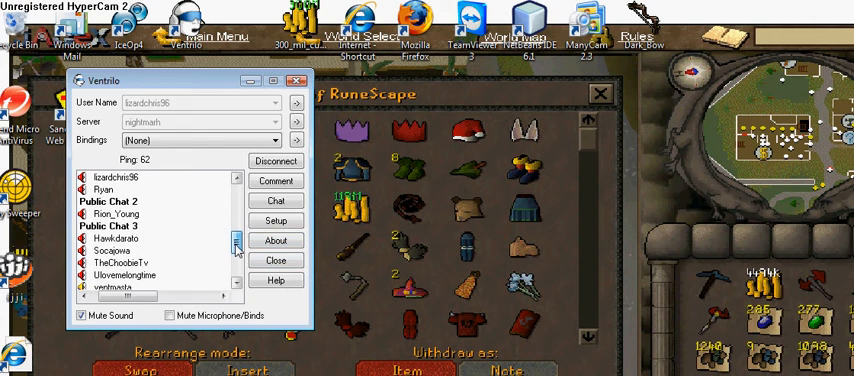
scroll("down", 3)
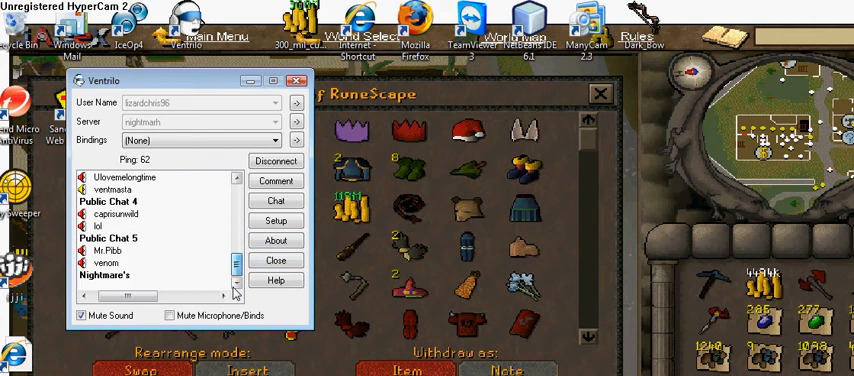
scroll("up", 3)
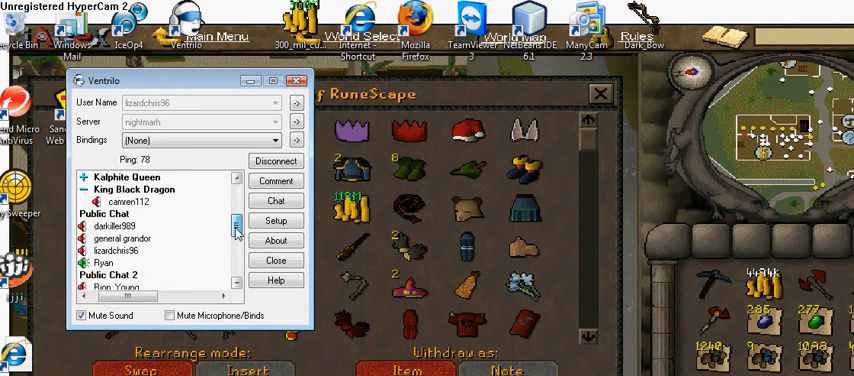
scroll("down", 3)
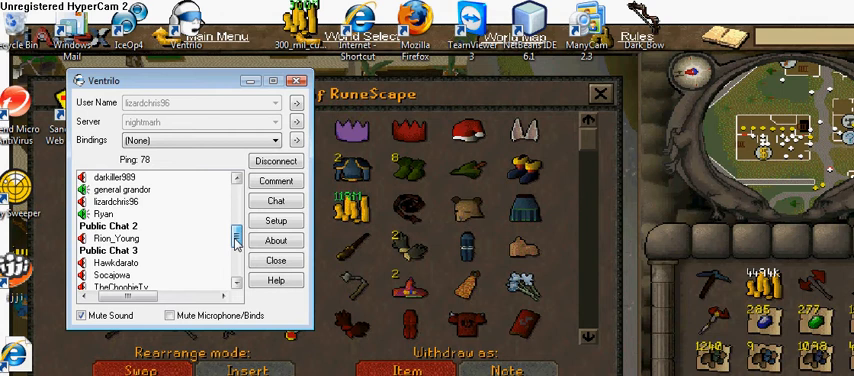
scroll("down", 3)
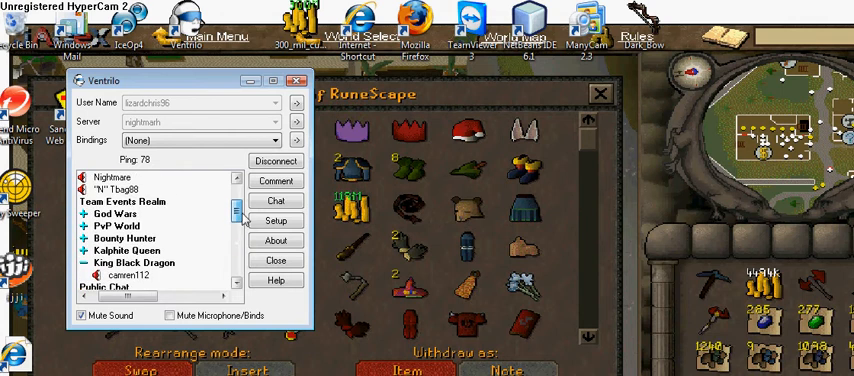
scroll("up", 3)
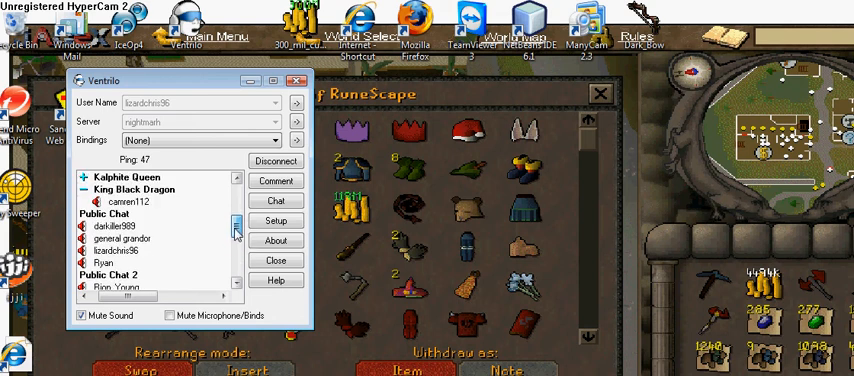
scroll("up", 3)
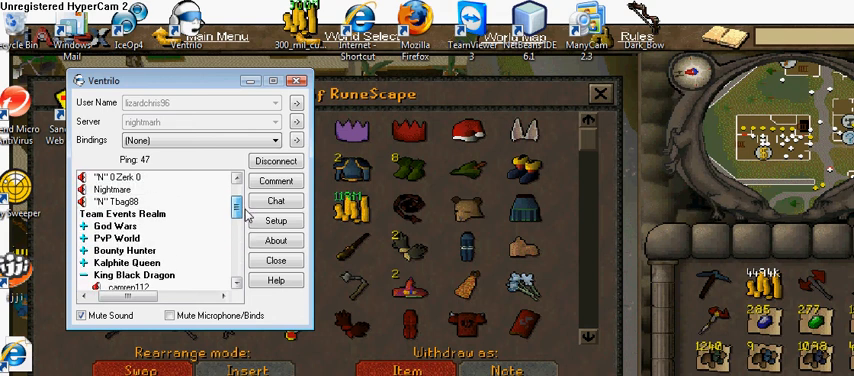
scroll("down", 3)
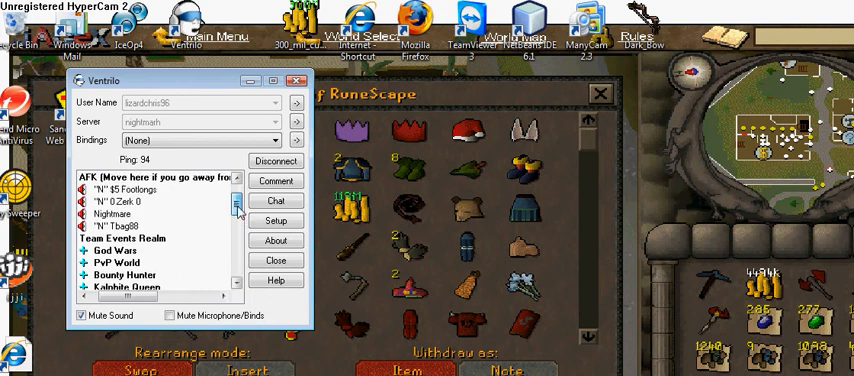
Open the bearded dragon on a rock image result and view the photo at full size.
scroll("down", 3)
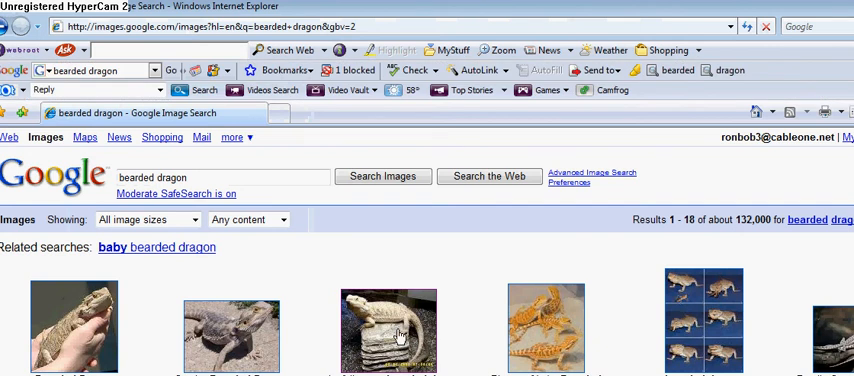
left_click(388, 330)
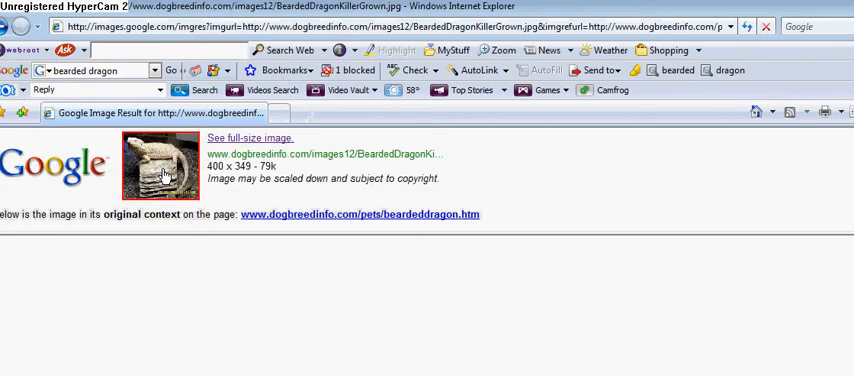
left_click(250, 138)
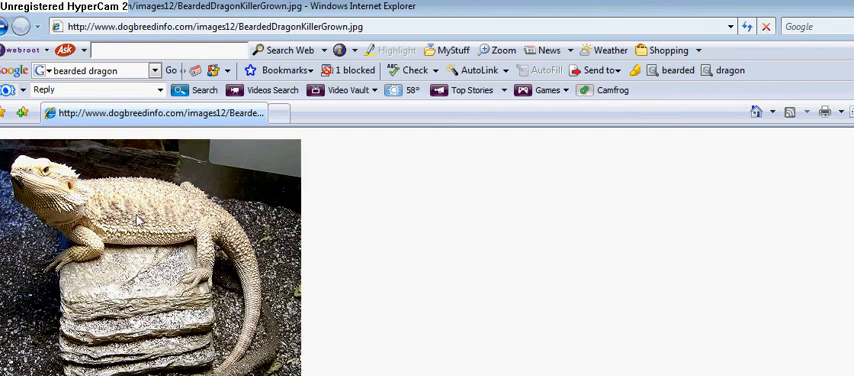
mouse_move(346, 279)
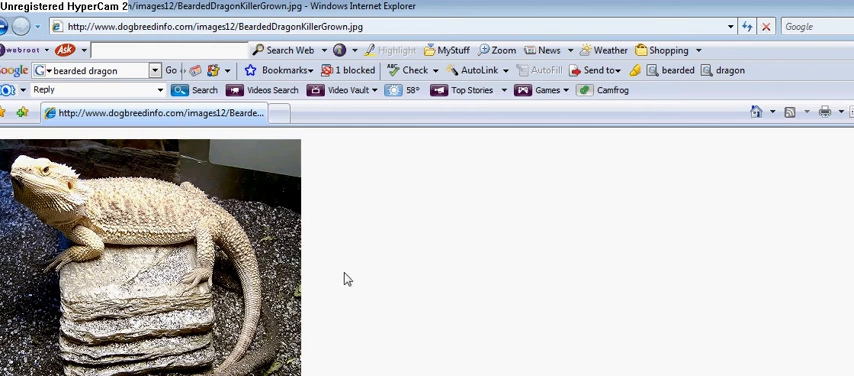
mouse_move(287, 353)
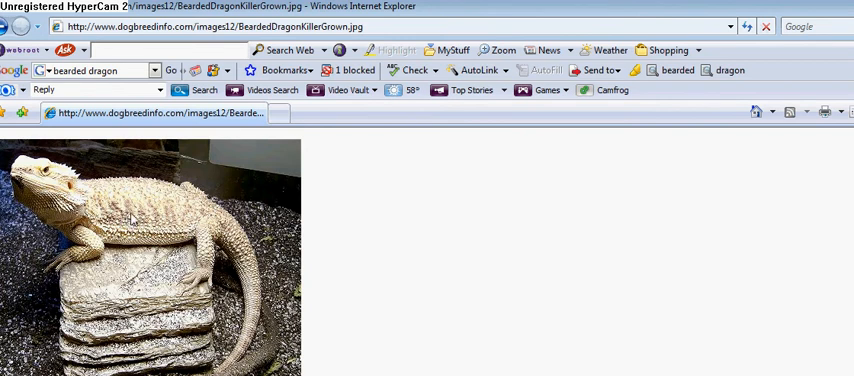
mouse_move(275, 273)
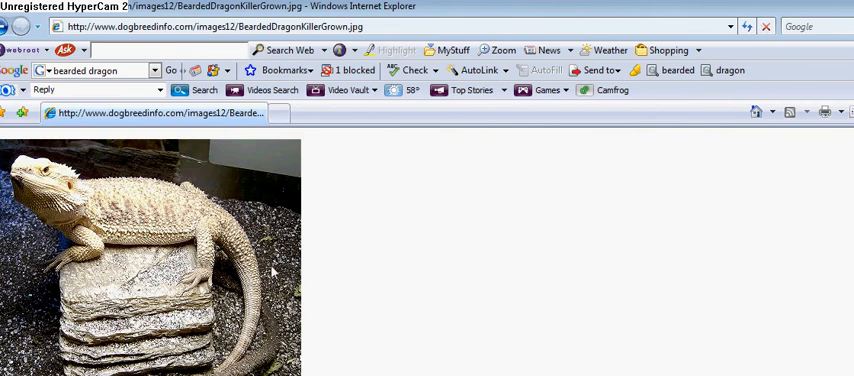
mouse_move(372, 276)
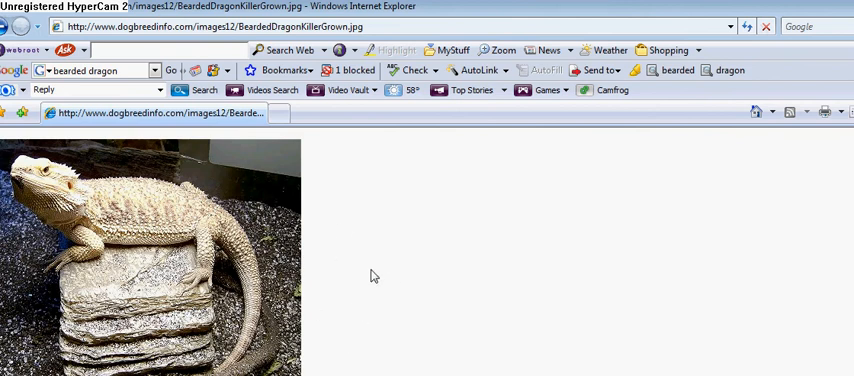
mouse_move(375, 231)
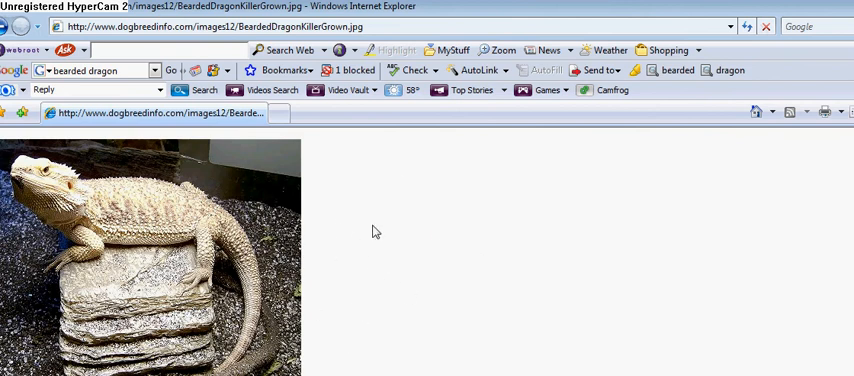
mouse_move(258, 317)
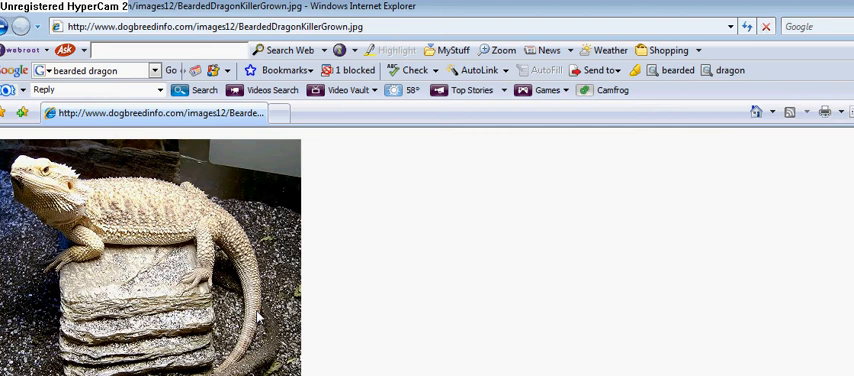
mouse_move(155, 189)
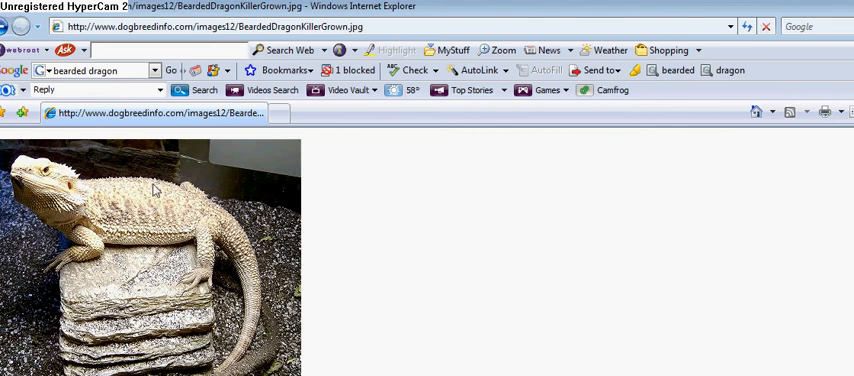
mouse_move(370, 290)
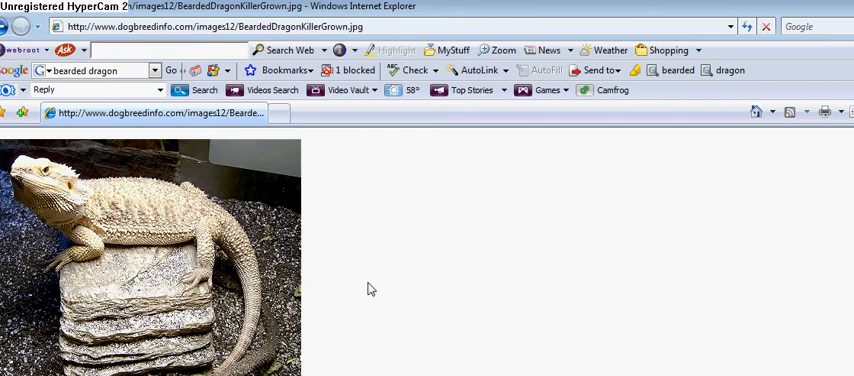
mouse_move(131, 318)
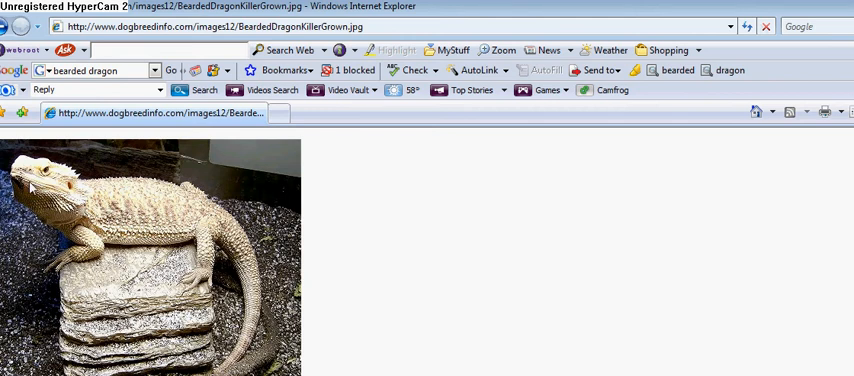
mouse_move(42, 137)
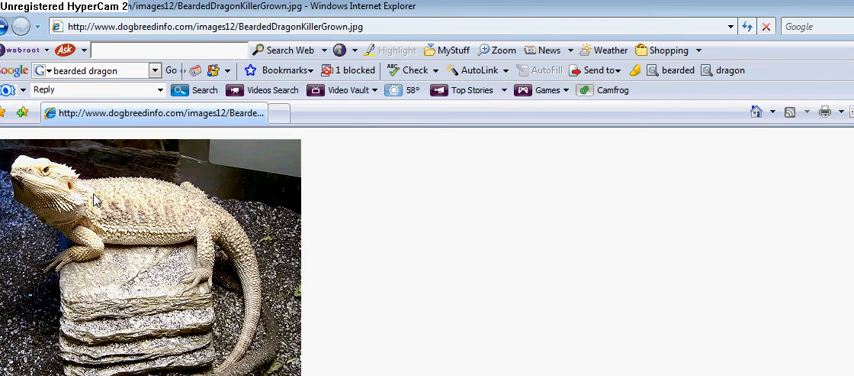
mouse_move(135, 217)
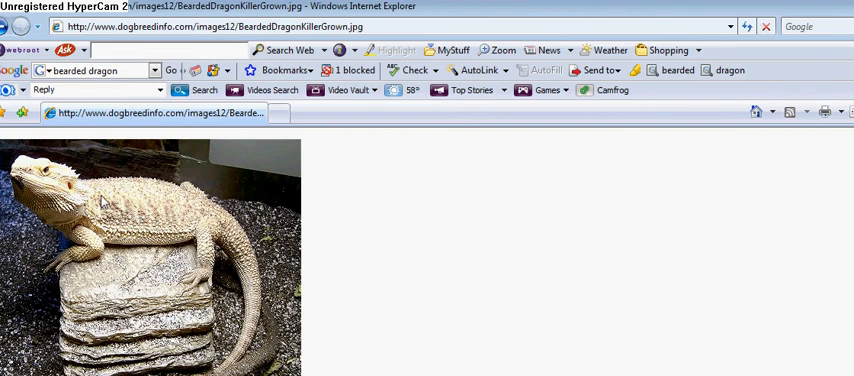
mouse_move(191, 256)
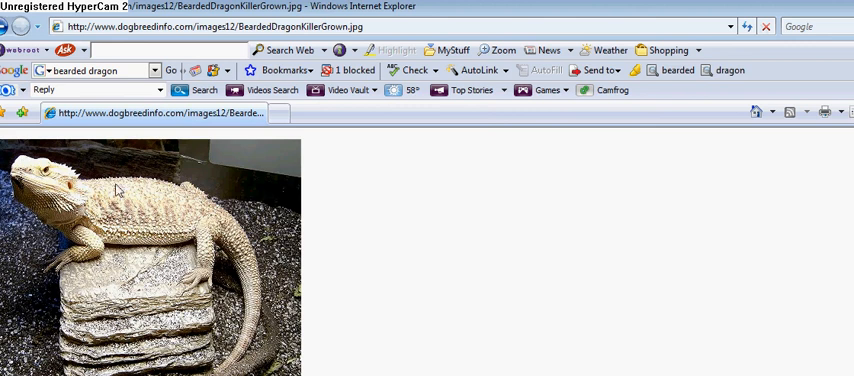
mouse_move(66, 230)
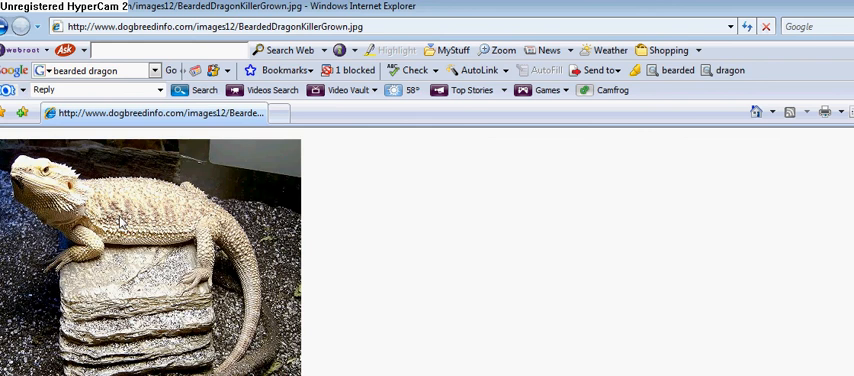
mouse_move(245, 253)
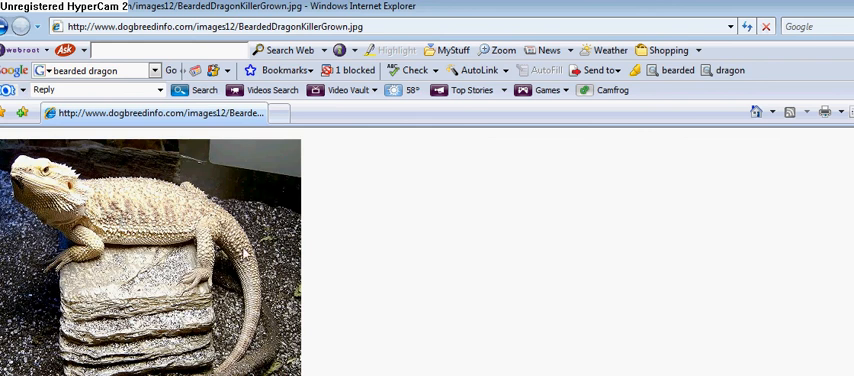
mouse_move(51, 159)
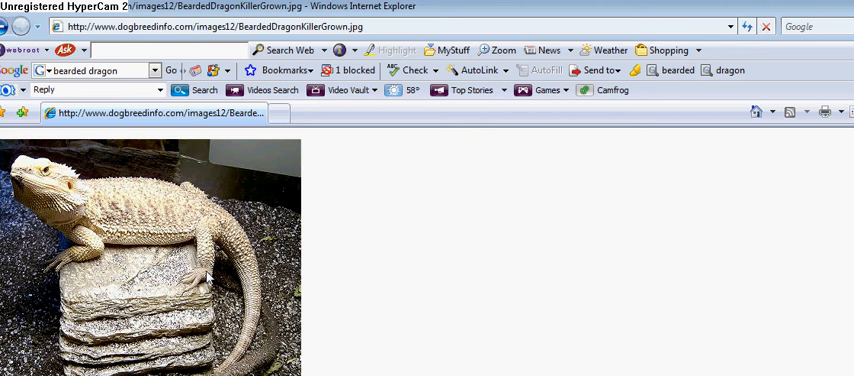
mouse_move(231, 297)
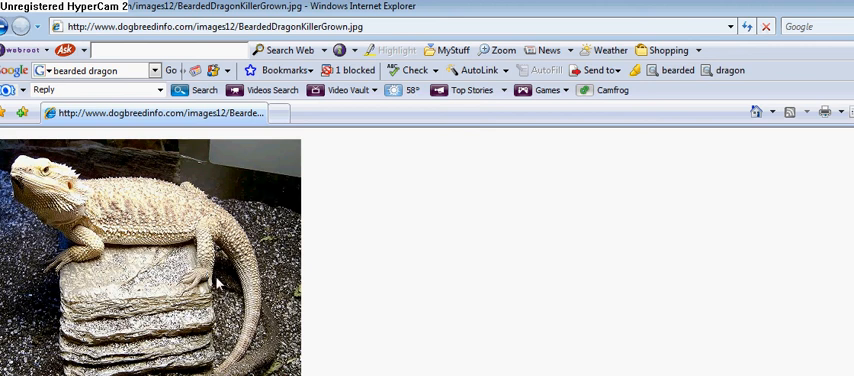
mouse_move(217, 284)
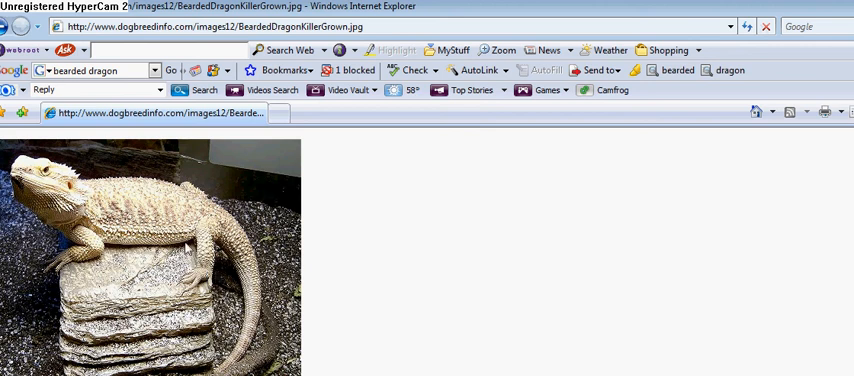
mouse_move(30, 175)
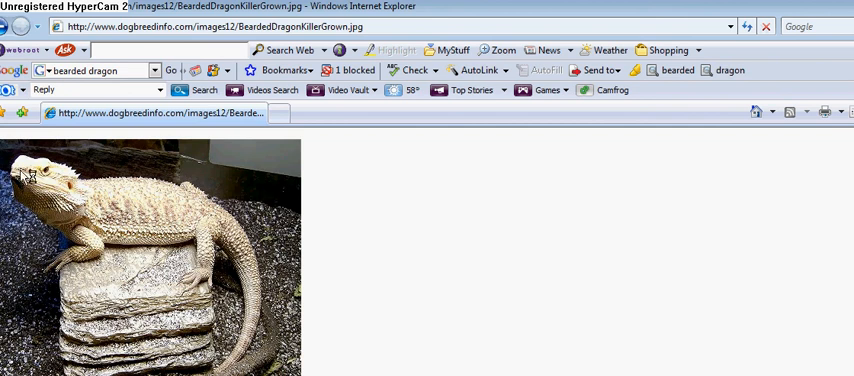
mouse_move(142, 220)
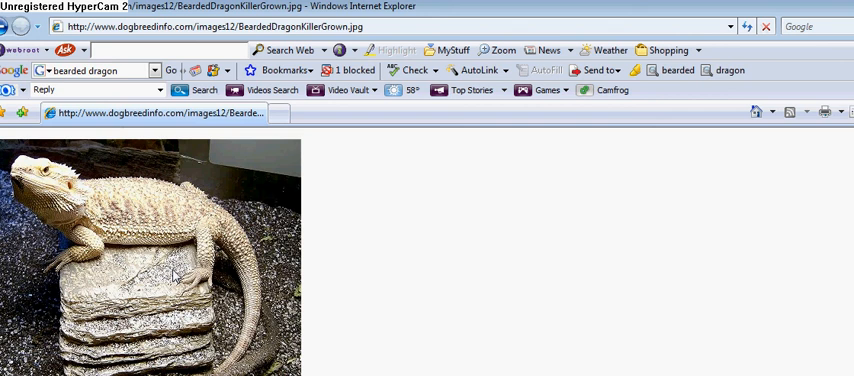
mouse_move(172, 277)
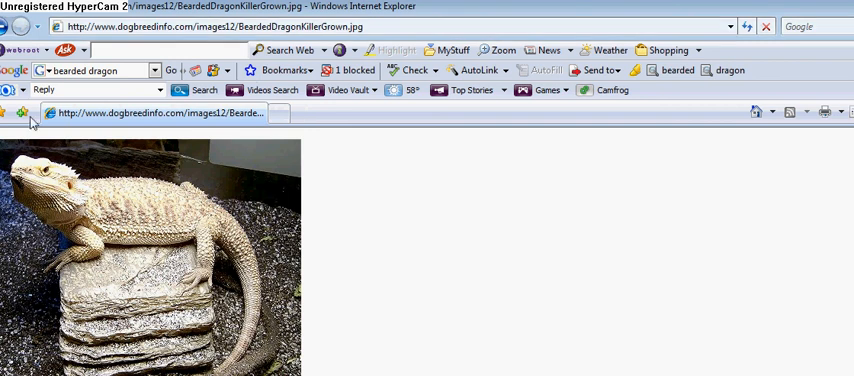
mouse_move(137, 267)
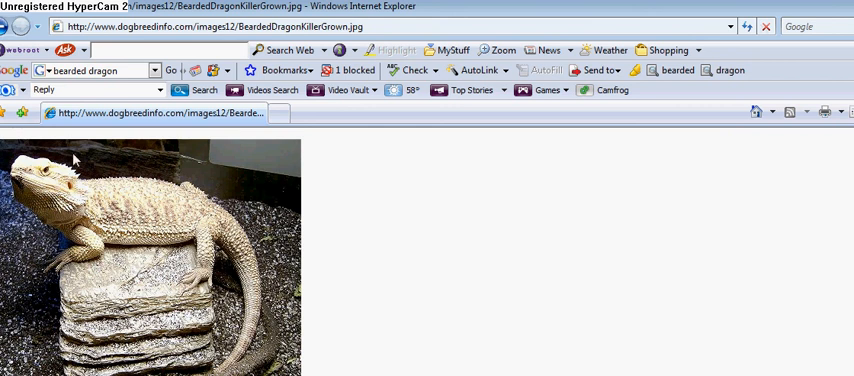
mouse_move(24, 139)
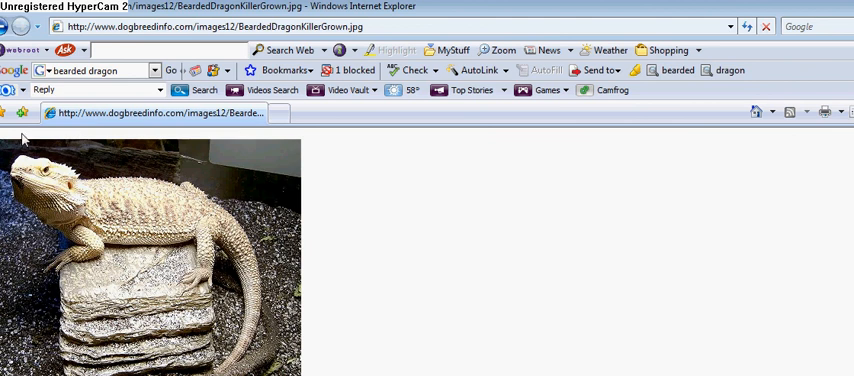
mouse_move(95, 199)
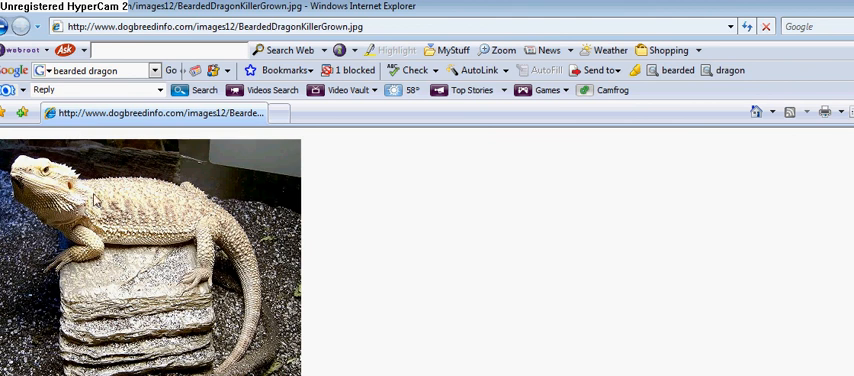
mouse_move(48, 153)
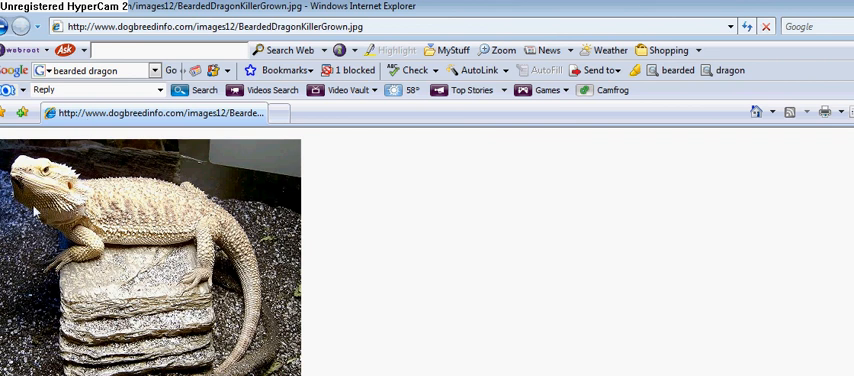
mouse_move(326, 321)
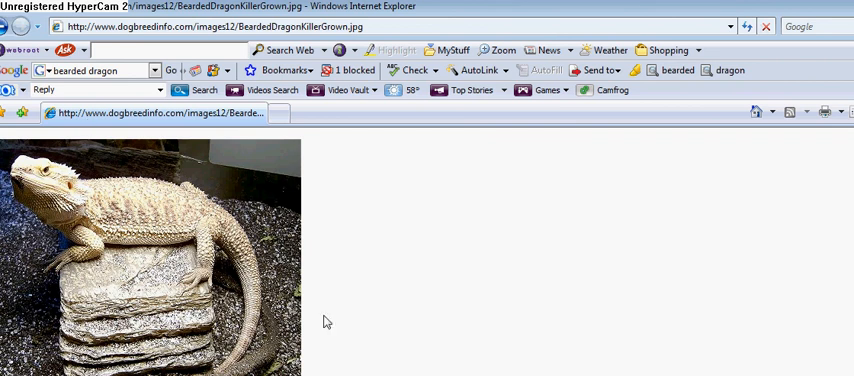